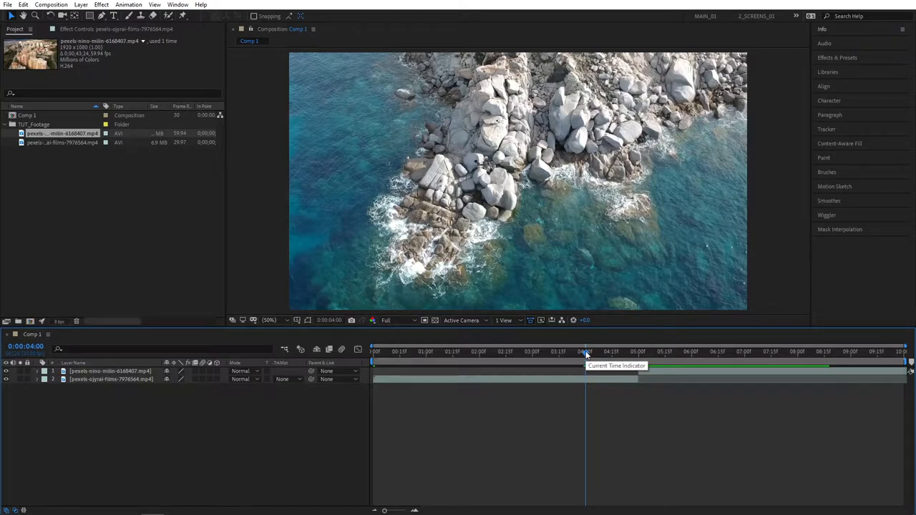
- Move the current time to 5:00 at the cut between the ocean rocks and city clips
{"action": "left_click_drag", "start_coordinate": [585, 352], "coordinate": [636, 352]}
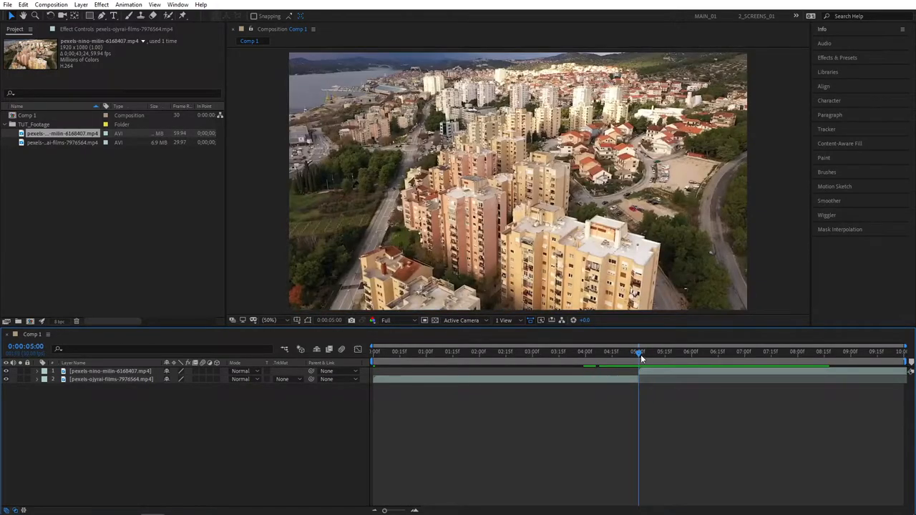
{"action": "right_click", "coordinate": [641, 357]}
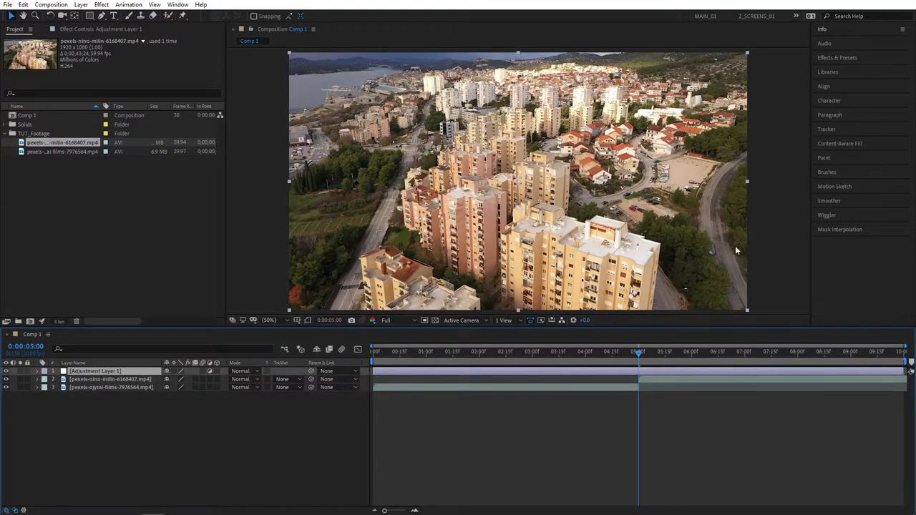
- Add an adjustment layer above both clips and apply Motion Tile and Transform effects to it
{"action": "left_click", "coordinate": [837, 58]}
{"action": "type", "text": "motion"}
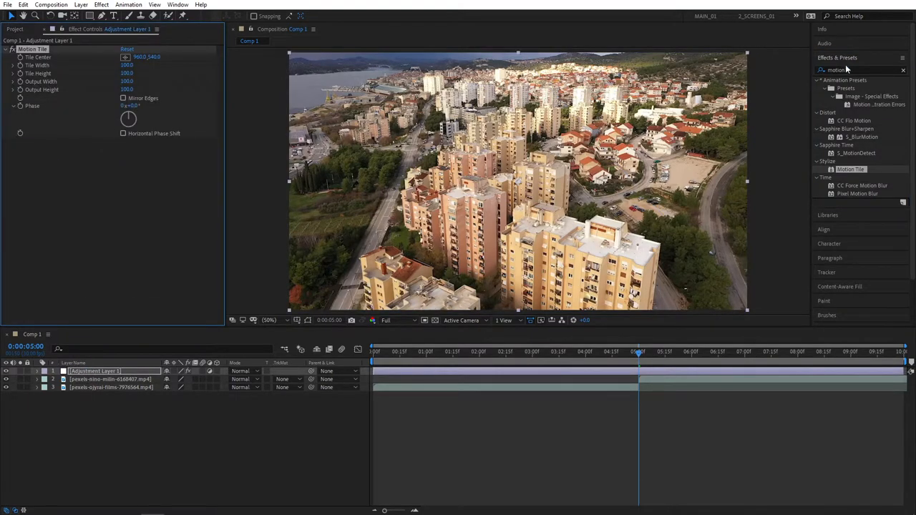
{"action": "type", "text": "trans"}
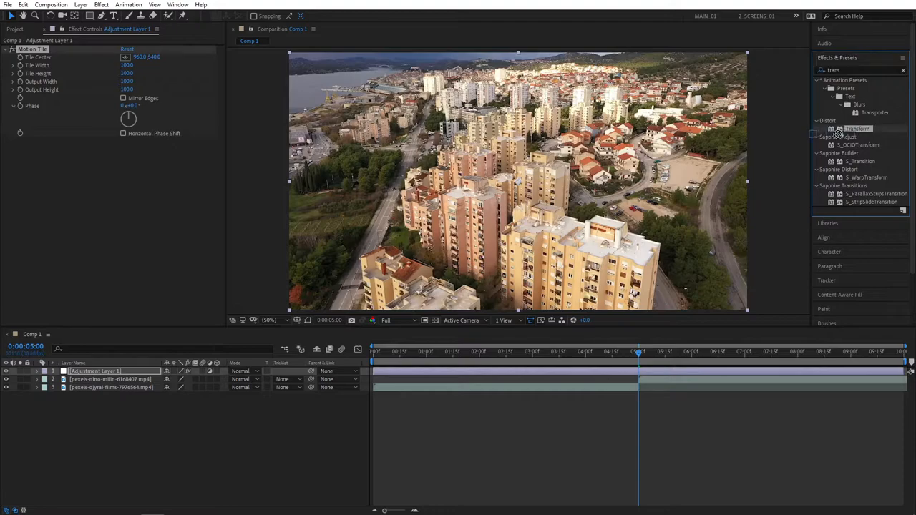
{"action": "double_click", "coordinate": [857, 129]}
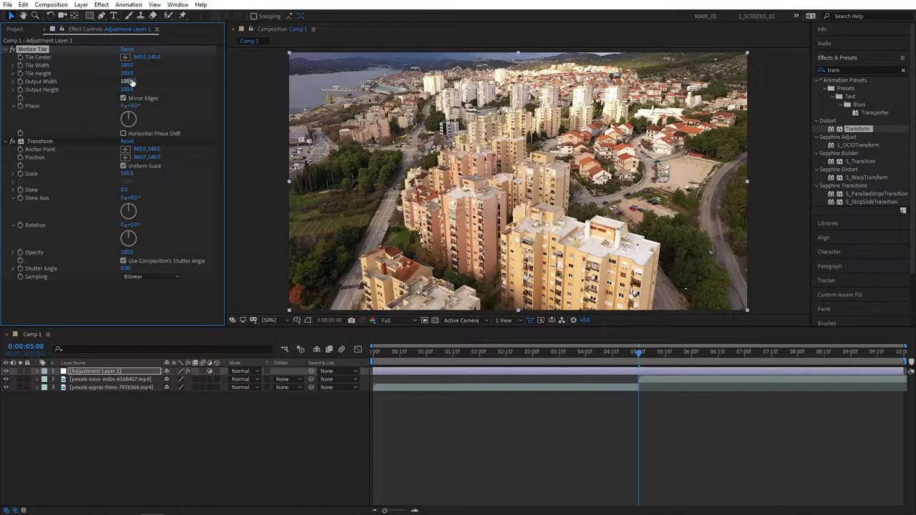
- Set Motion Tile Output Width and Height to 300 with Mirror Edges checked
{"action": "double_click", "coordinate": [126, 89]}
{"action": "type", "text": "200"}
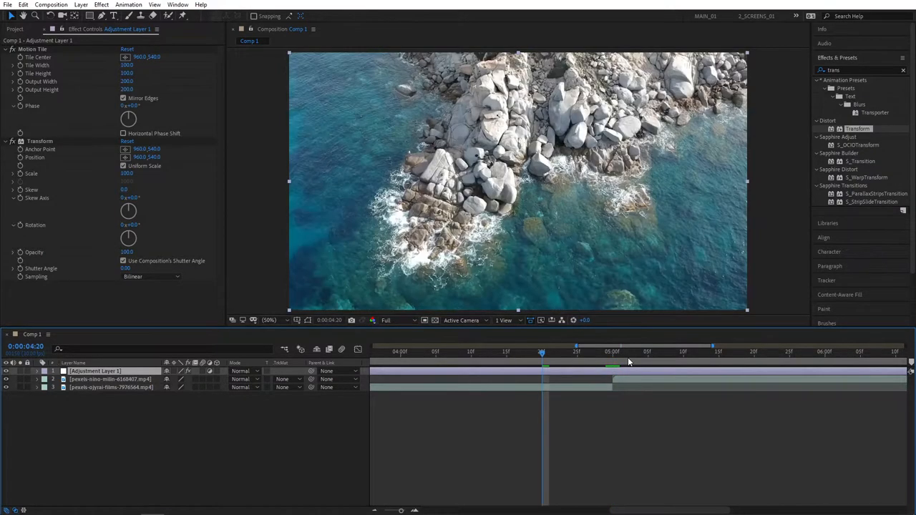
{"action": "mouse_move", "coordinate": [229, 184]}
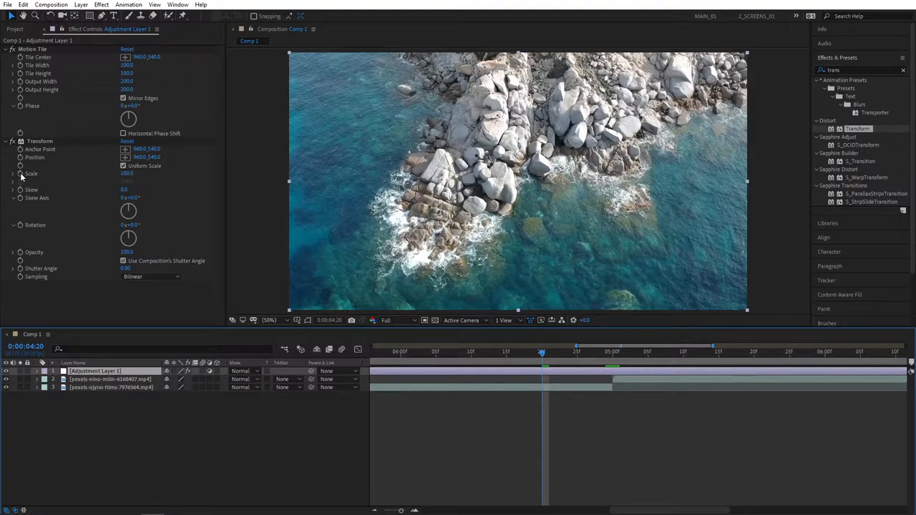
- Keyframe Transform scale around the cut so the shot zooms in then back out
{"action": "left_click", "coordinate": [40, 142]}
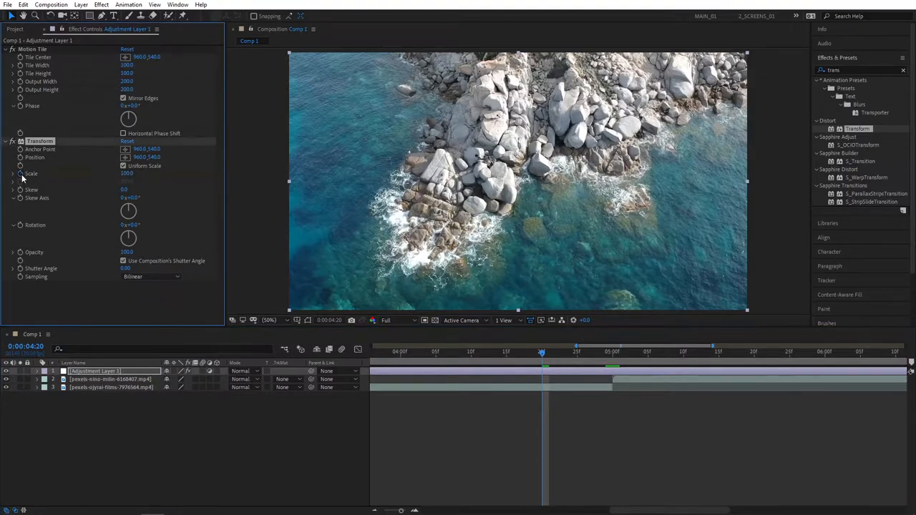
{"action": "left_click_drag", "start_coordinate": [541, 350], "coordinate": [612, 351]}
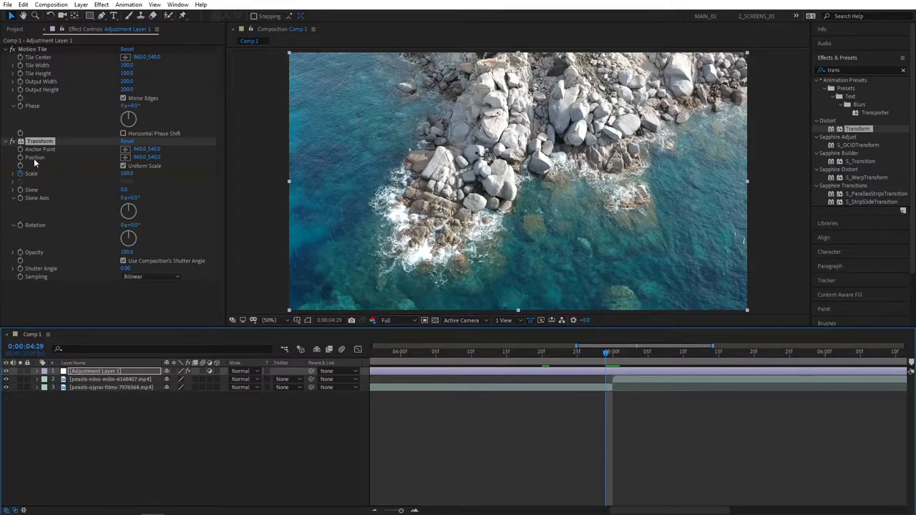
{"action": "double_click", "coordinate": [127, 175]}
{"action": "type", "text": "150"}
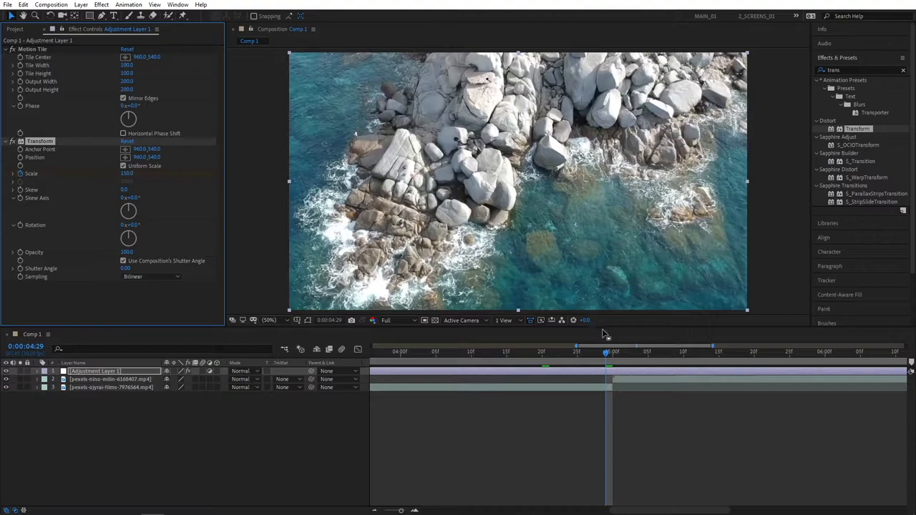
{"action": "left_click", "coordinate": [612, 351]}
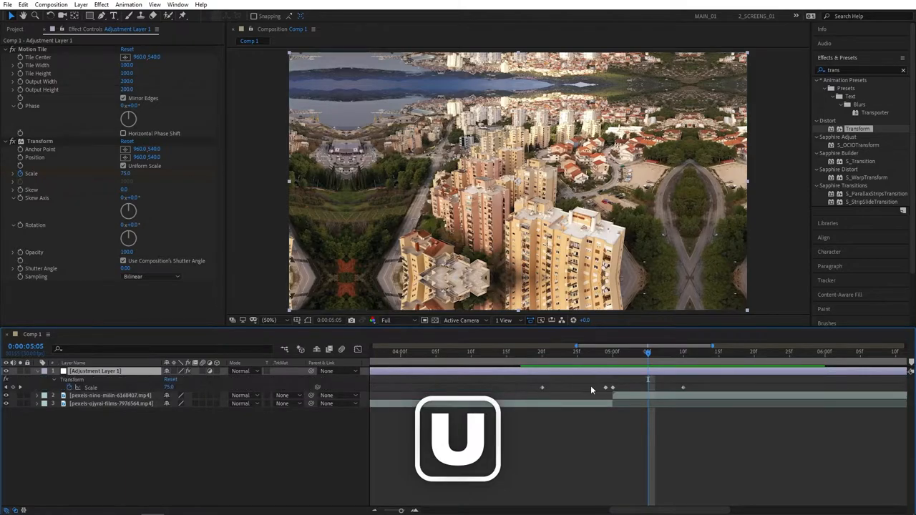
- Apply Easy Ease to all the Transform scale keyframes
{"action": "right_click", "coordinate": [542, 389]}
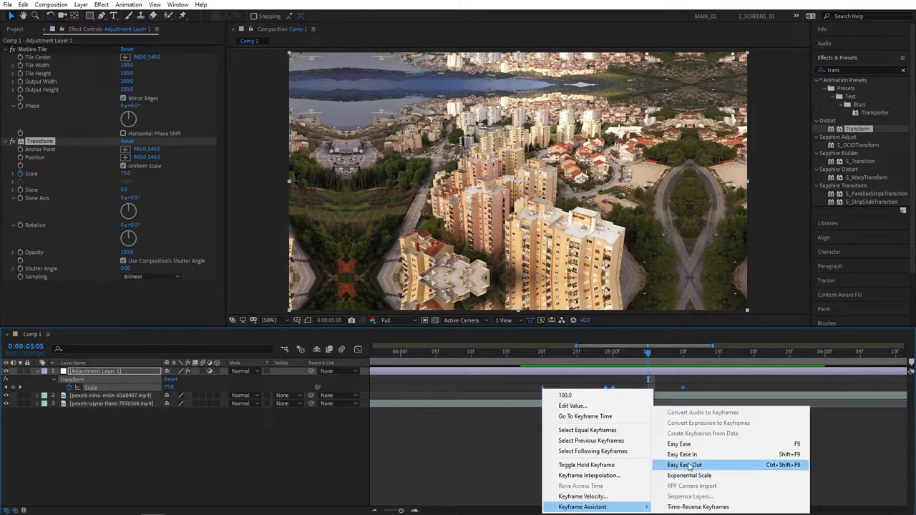
{"action": "left_click", "coordinate": [684, 465]}
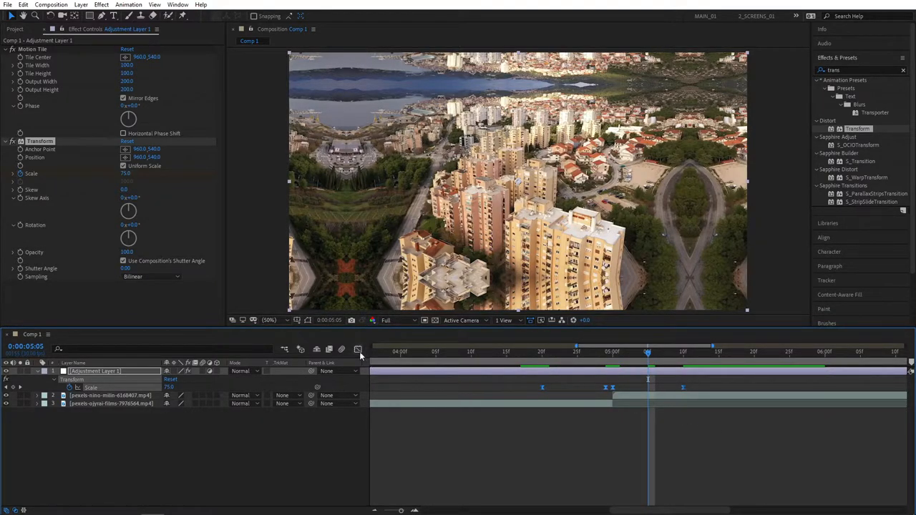
- Stretch the scale keyframes' influence handles in the Graph Editor into a sharp speed spike at the cut
{"action": "left_click", "coordinate": [358, 349]}
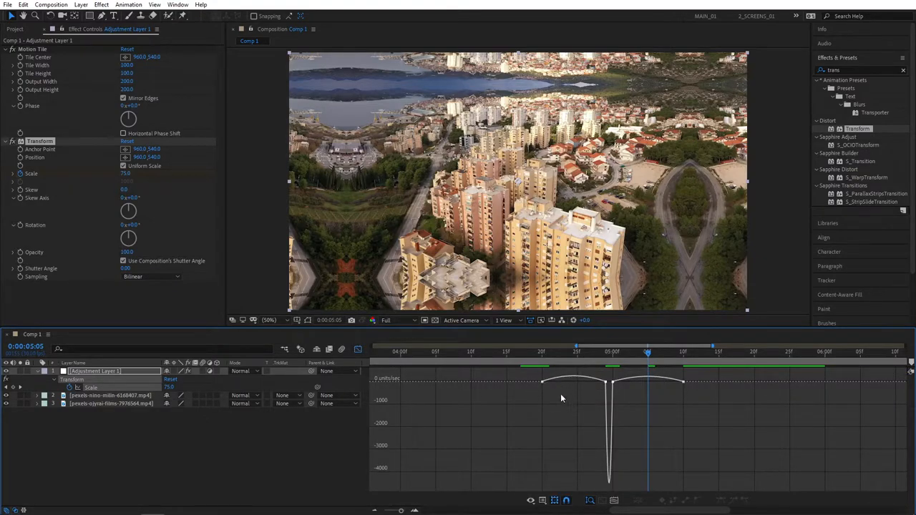
{"action": "left_click", "coordinate": [550, 380]}
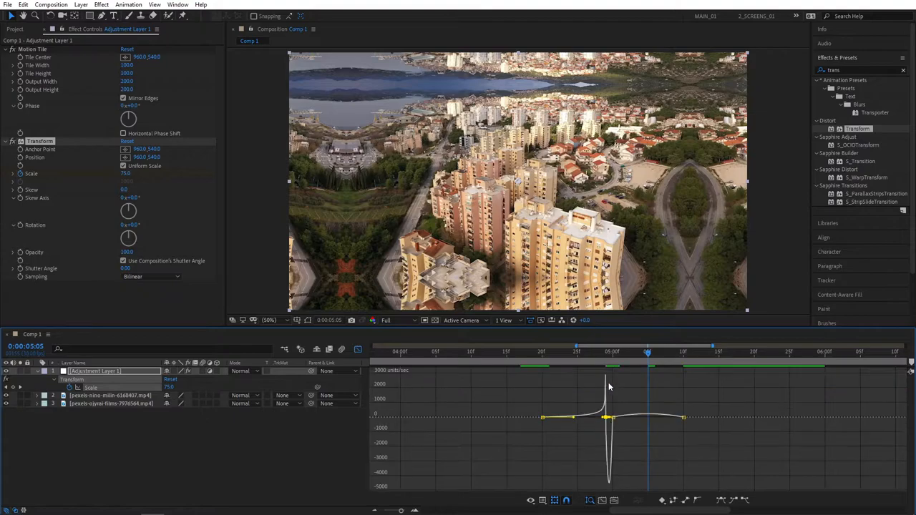
{"action": "mouse_move", "coordinate": [646, 383]}
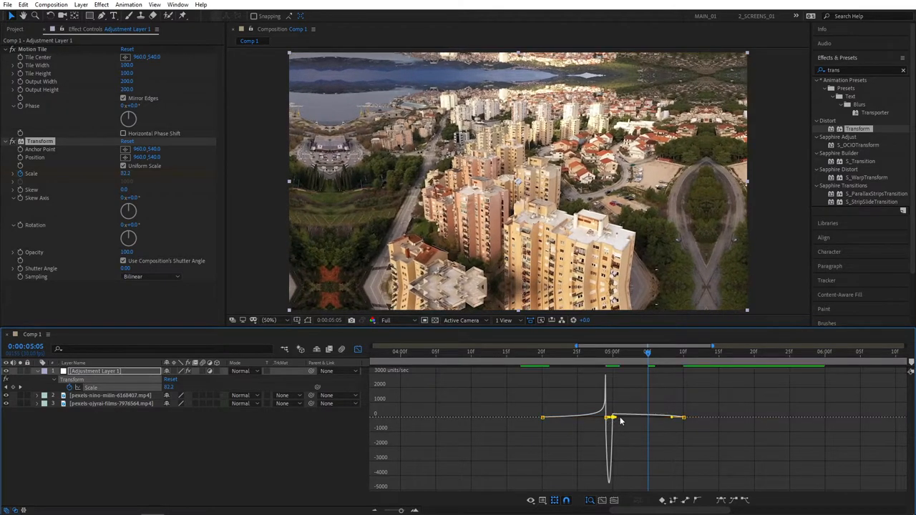
{"action": "left_click_drag", "start_coordinate": [608, 418], "coordinate": [612, 418]}
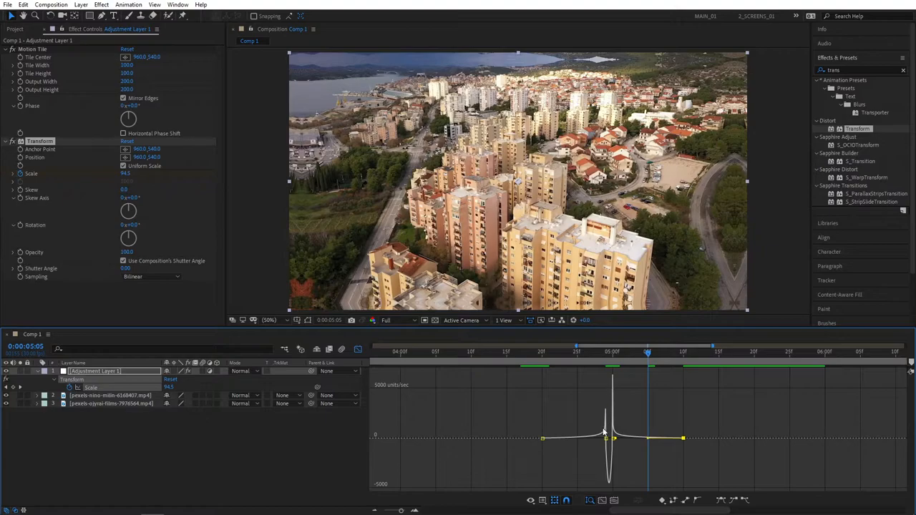
{"action": "left_click", "coordinate": [526, 352]}
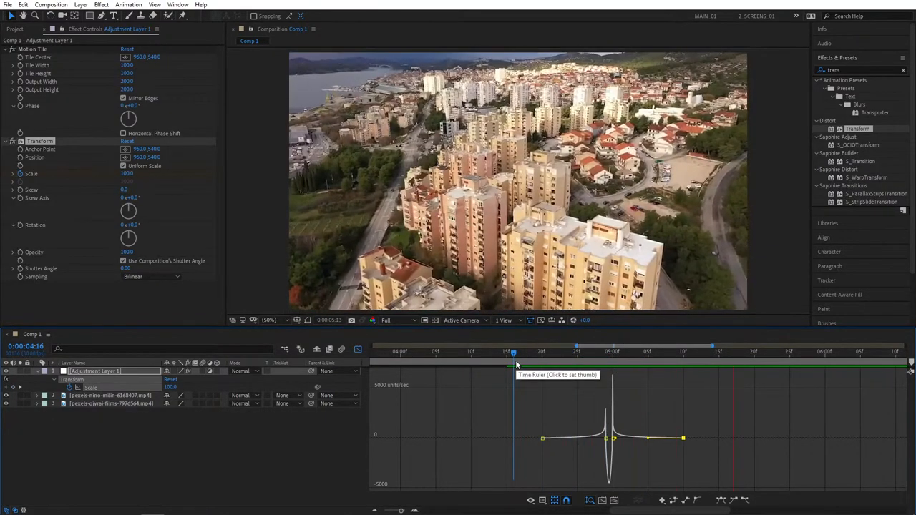
{"action": "left_click_drag", "start_coordinate": [512, 355], "coordinate": [550, 354]}
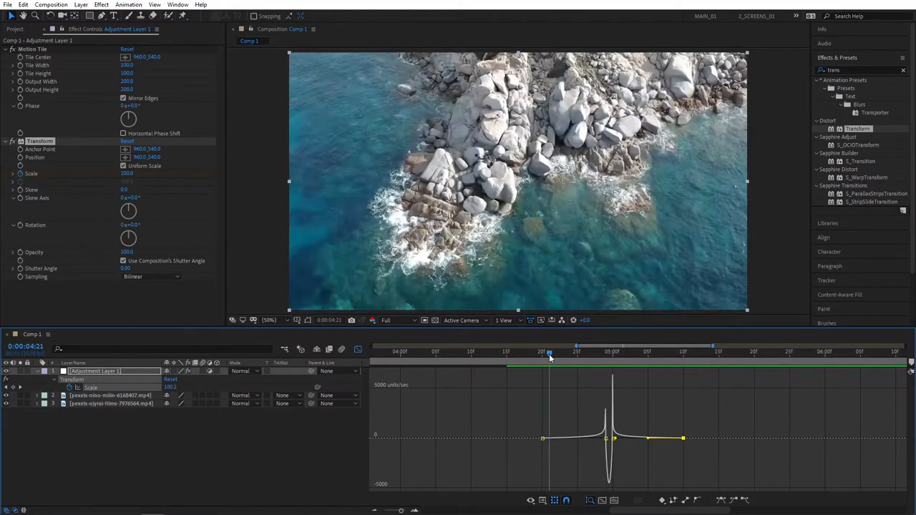
{"action": "left_click", "coordinate": [752, 352]}
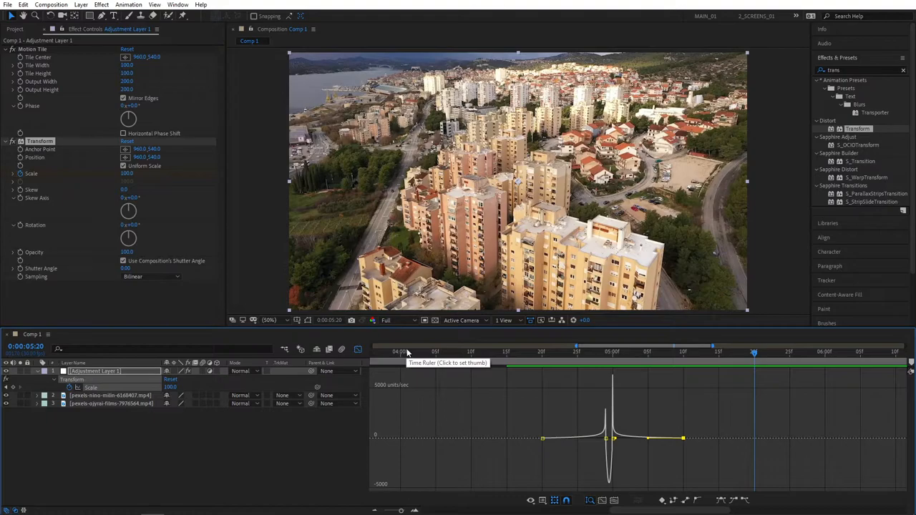
{"action": "mouse_move", "coordinate": [295, 316]}
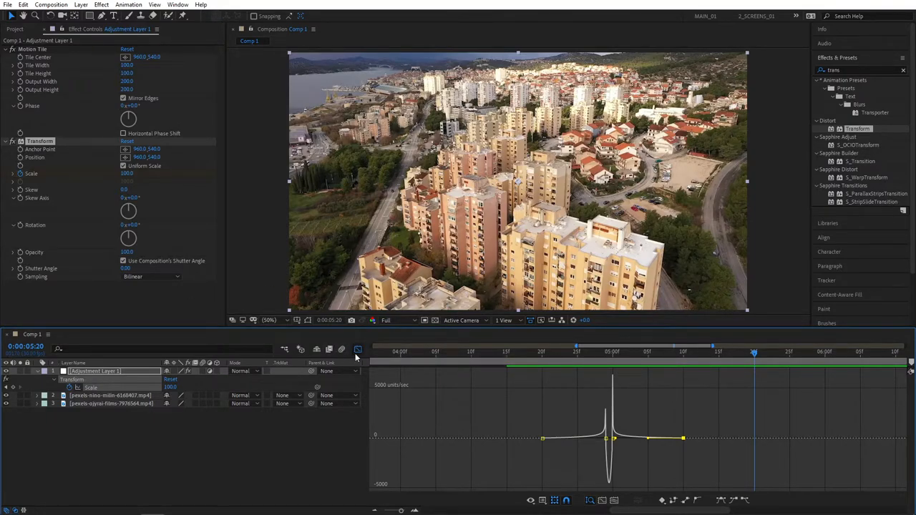
- Leave the Graph Editor and uncheck 'Use Composition's Shutter Angle' on the Transform effect
{"action": "left_click", "coordinate": [358, 349]}
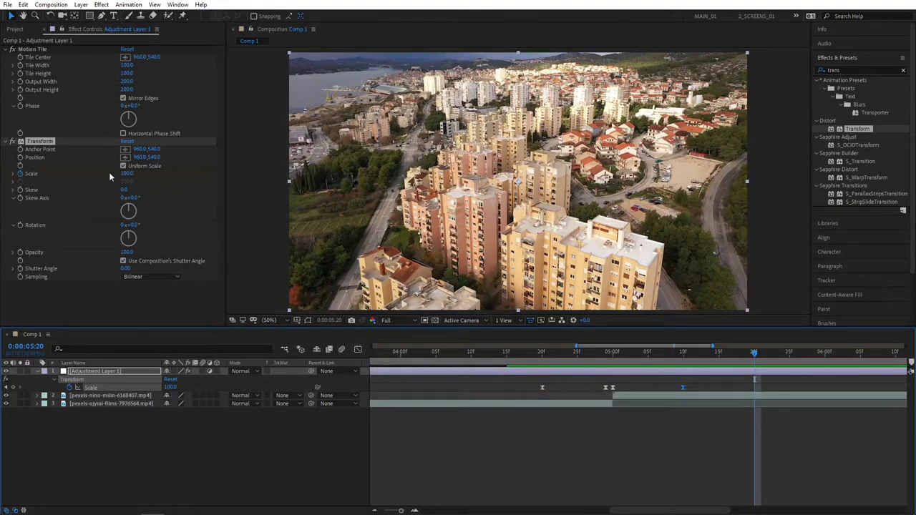
{"action": "mouse_move", "coordinate": [121, 268]}
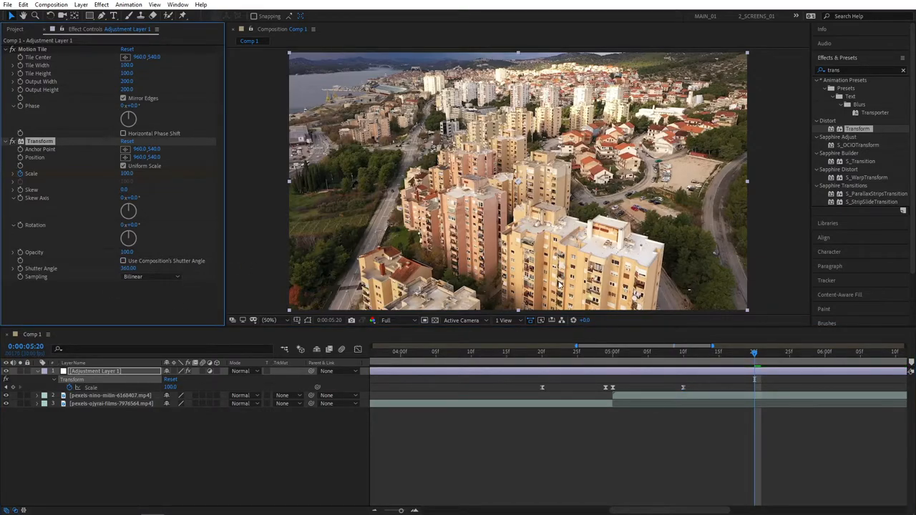
{"action": "left_click", "coordinate": [607, 352]}
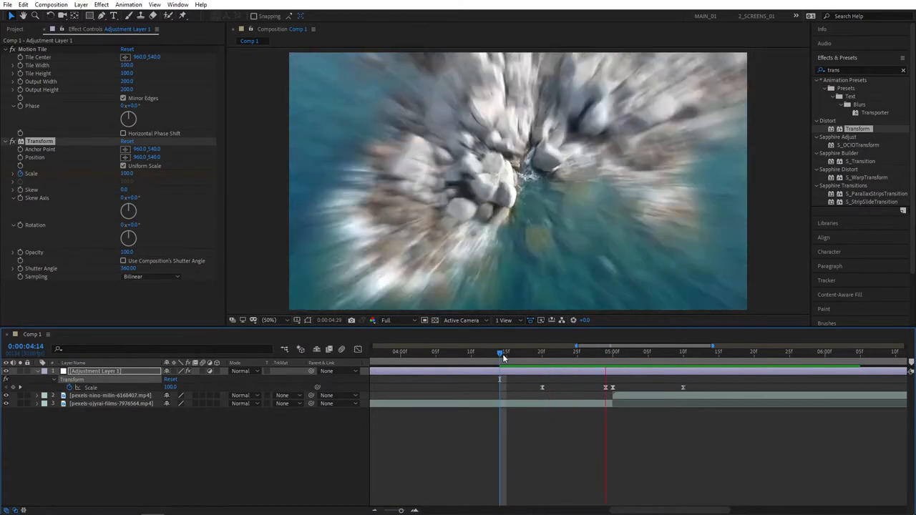
{"action": "left_click_drag", "start_coordinate": [501, 352], "coordinate": [616, 352]}
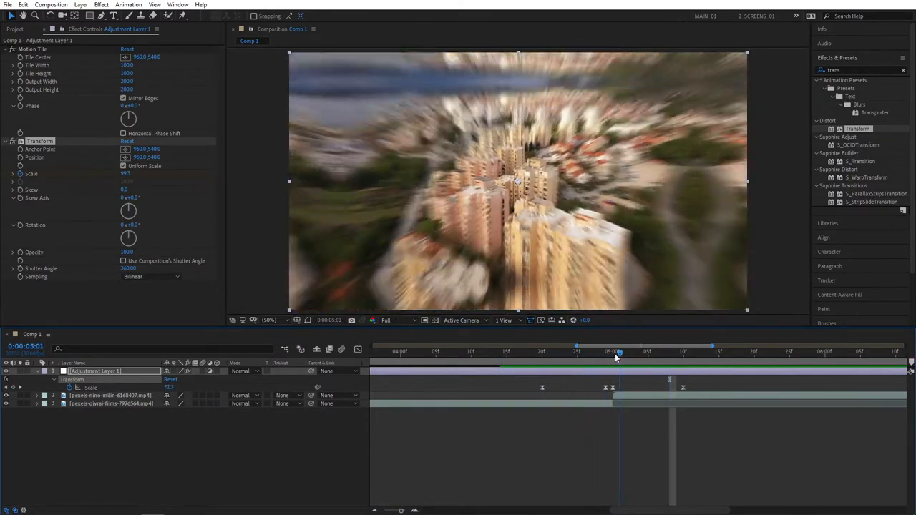
{"action": "left_click_drag", "start_coordinate": [615, 352], "coordinate": [564, 352]}
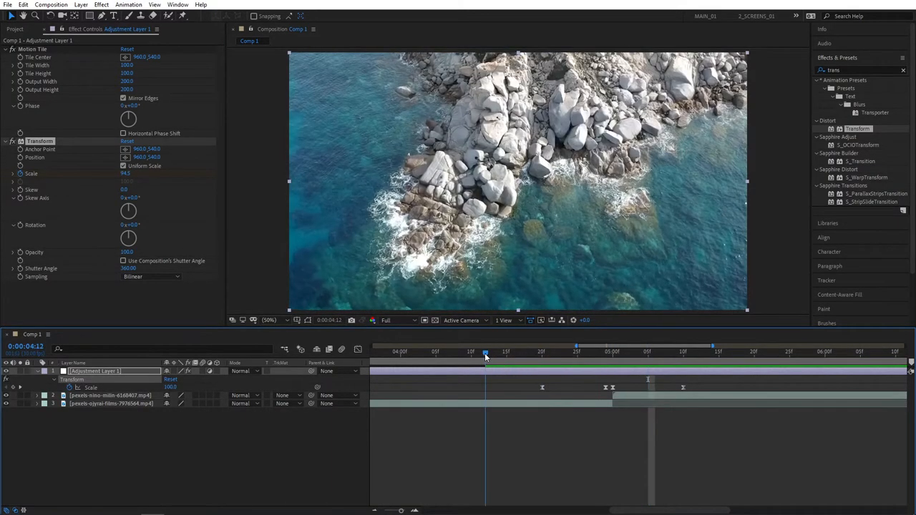
{"action": "left_click", "coordinate": [704, 352]}
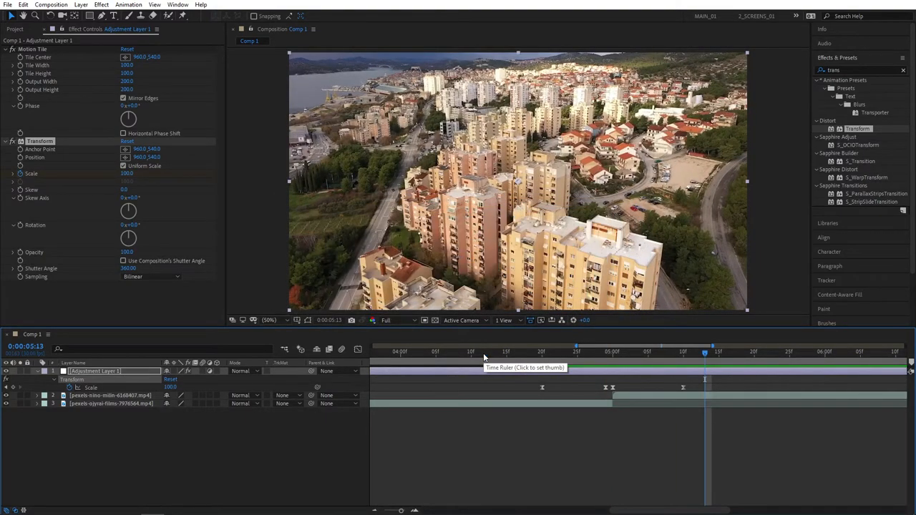
{"action": "mouse_move", "coordinate": [498, 357]}
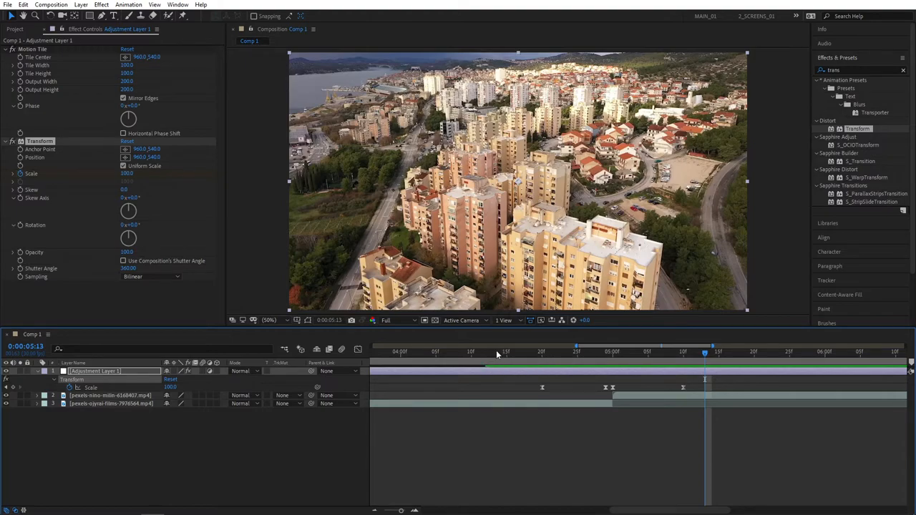